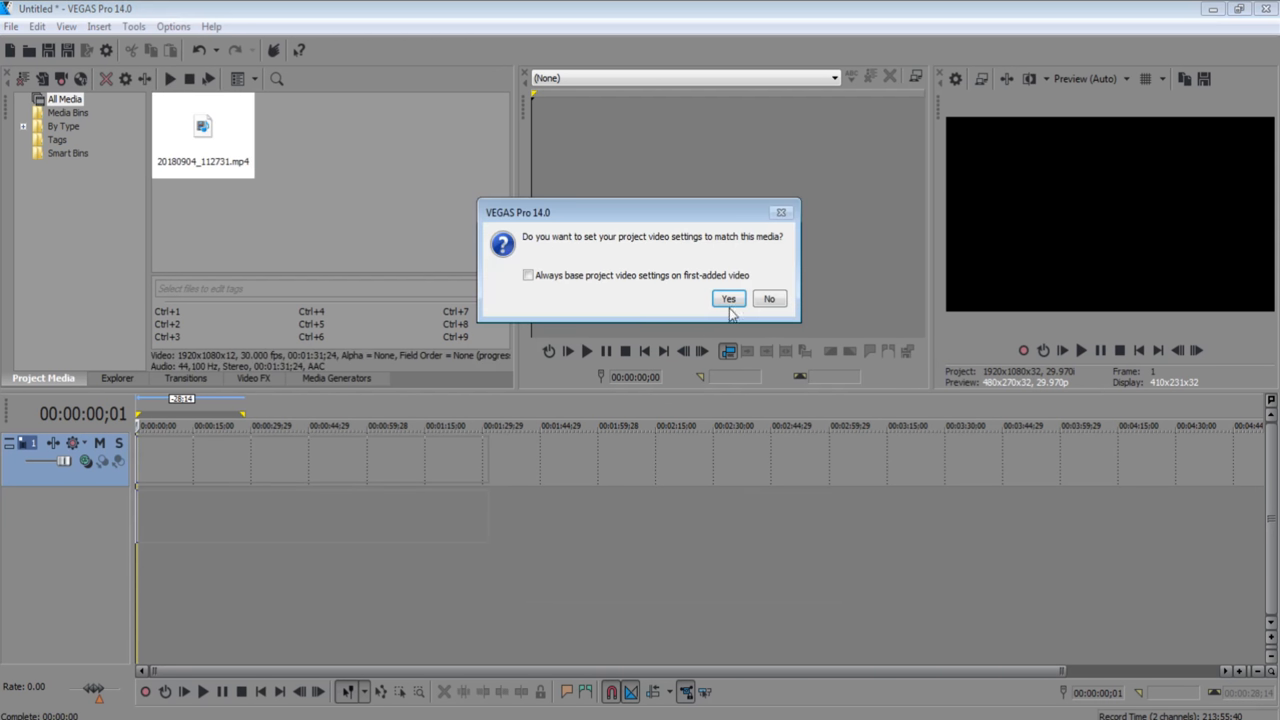
Step: Accept the prompt to match project video settings to the mp4 clip
{"action": "left_click", "coordinate": [728, 298]}
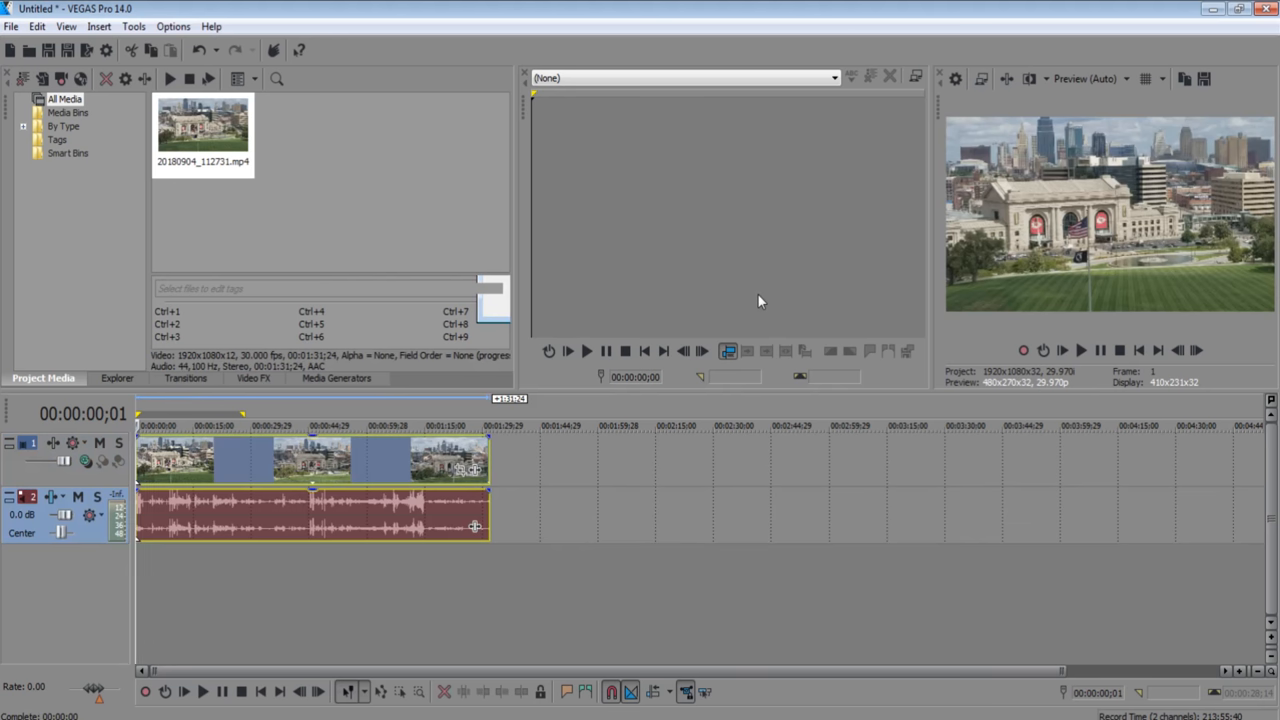
{"action": "mouse_move", "coordinate": [210, 459]}
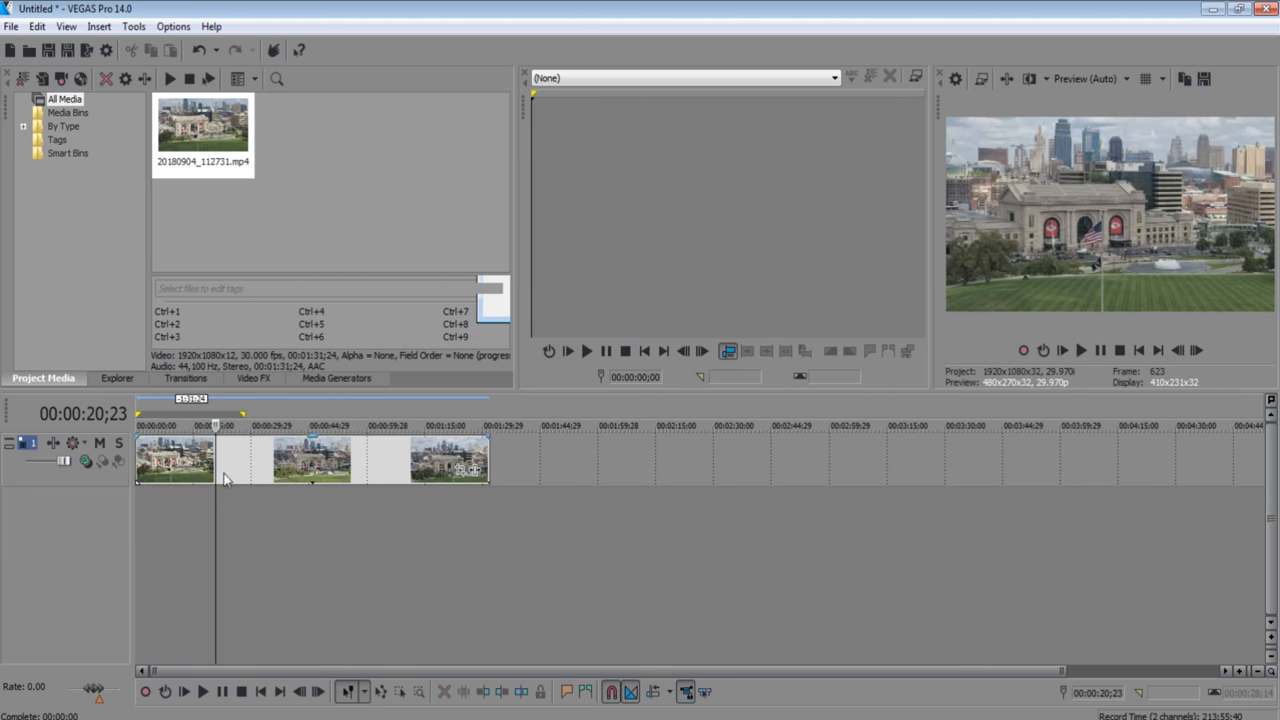
Step: Bring up the video event's context menu on the timeline
{"action": "right_click", "coordinate": [180, 460]}
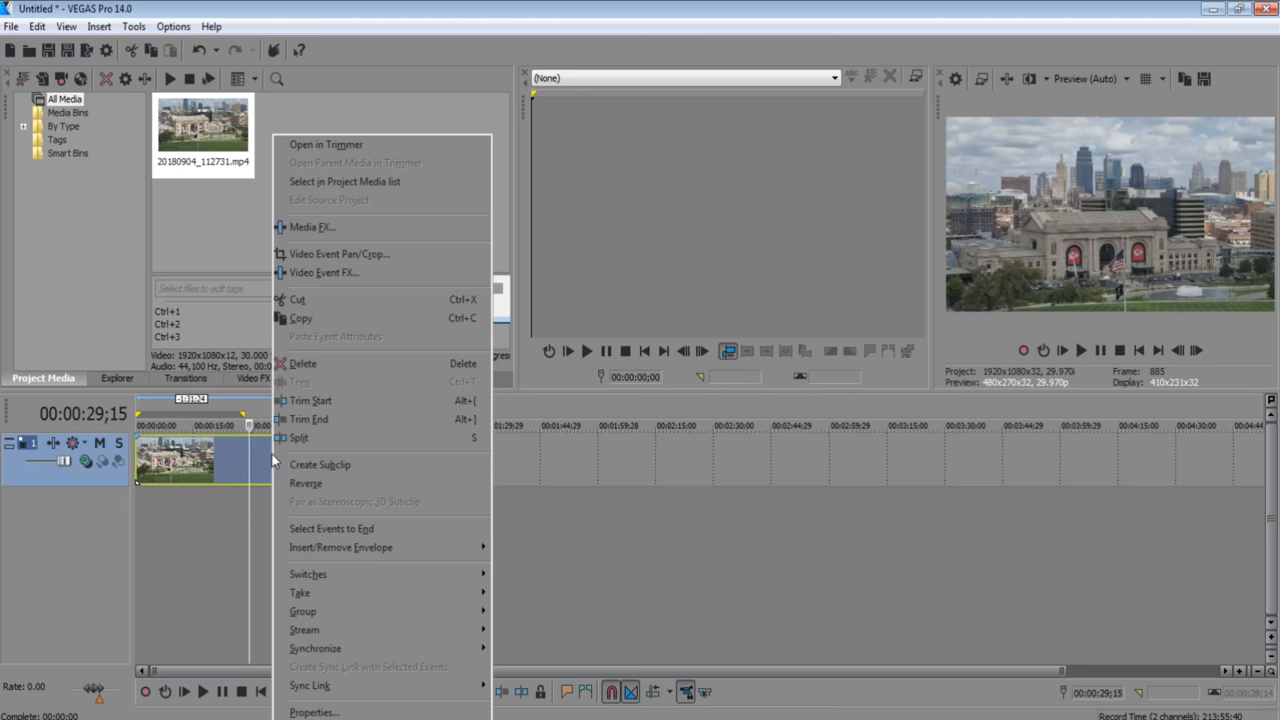